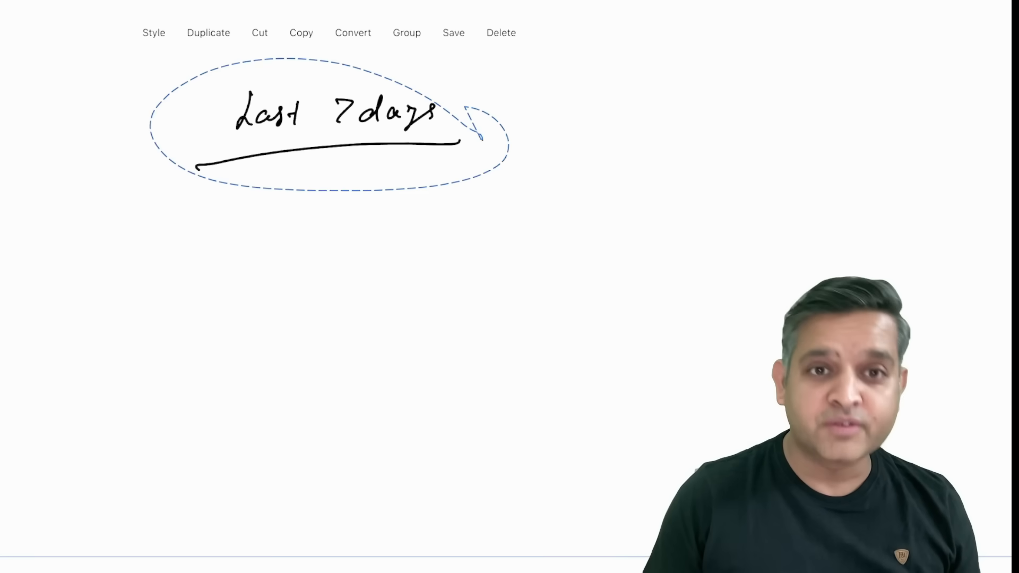
scroll(down, 3)
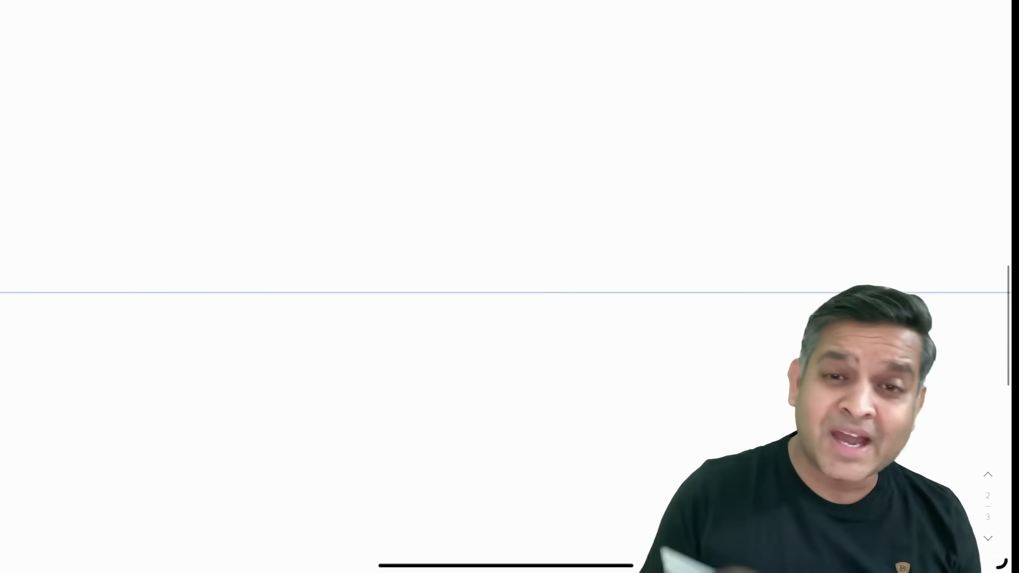